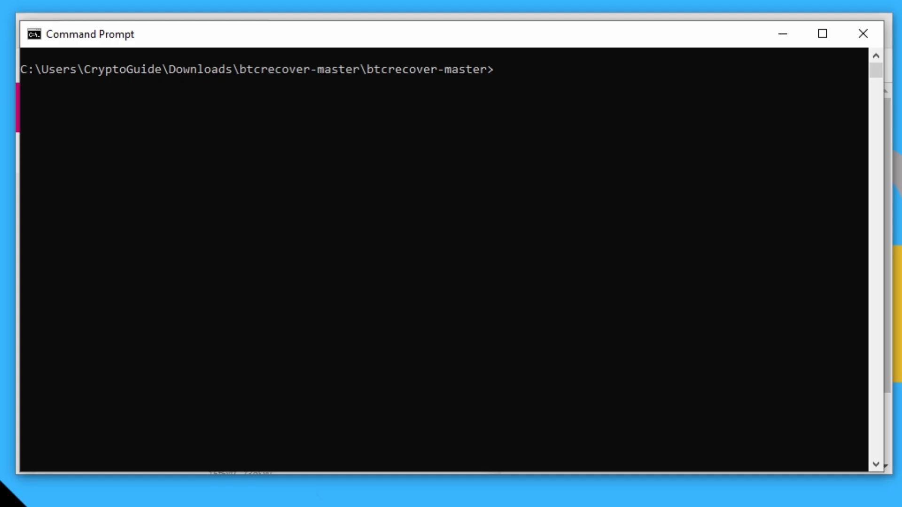
# Step: Run python seedrecover.py, skip the wallet file and pick Polkadot Substrate Wallet (sr25519)
pyautogui.write('python seed')
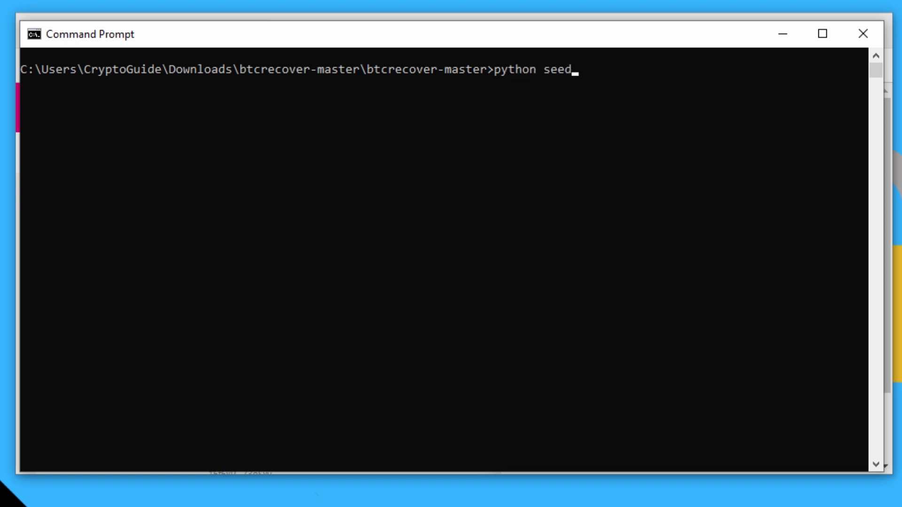
pyautogui.write('recover.py')
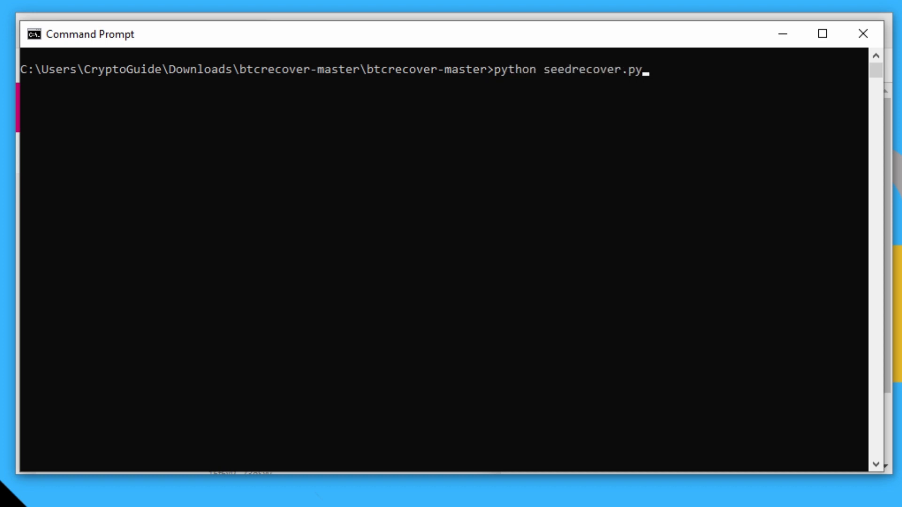
pyautogui.press('Enter')
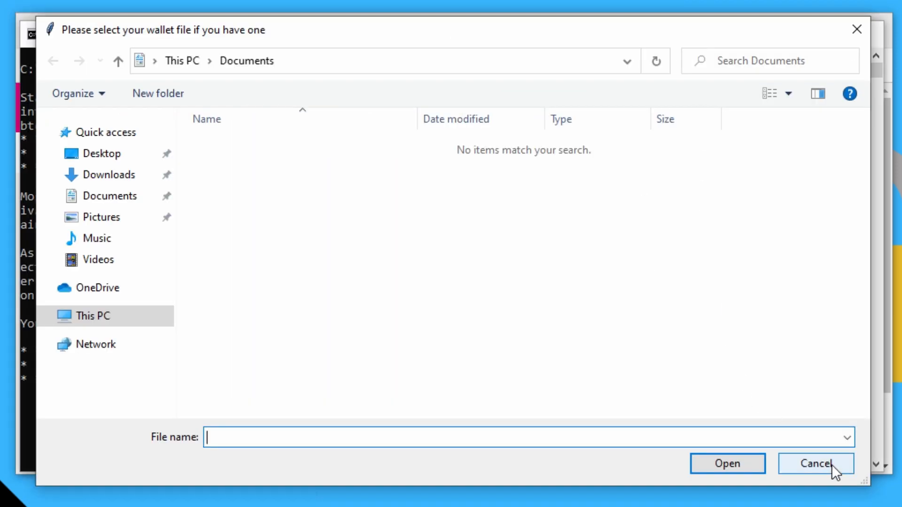
pyautogui.click(819, 463)
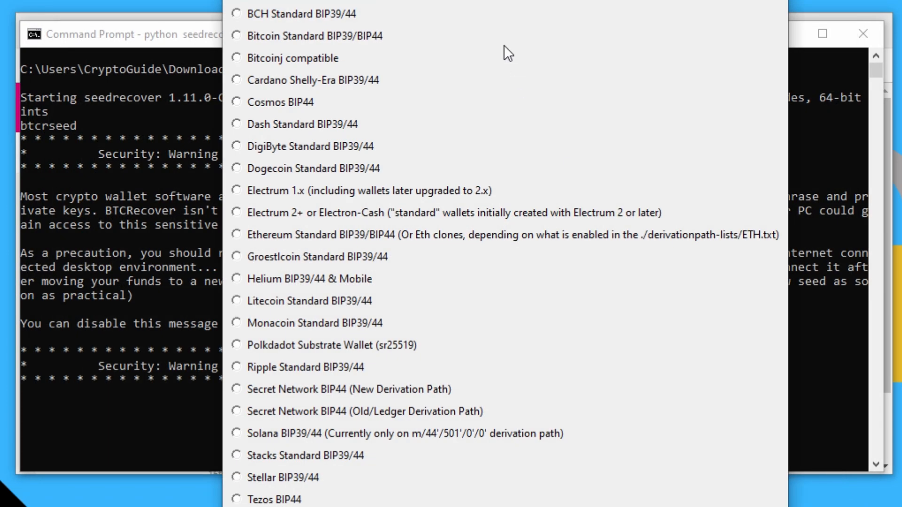
pyautogui.click(237, 345)
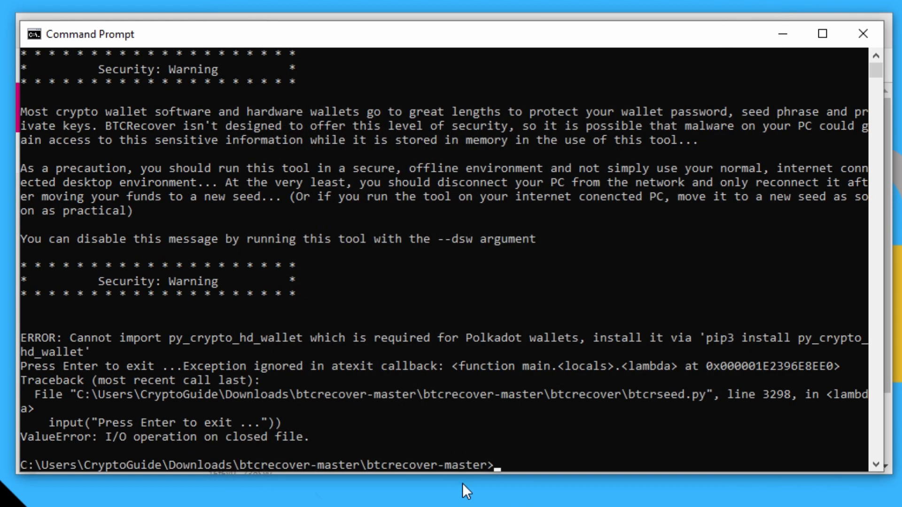
pyautogui.click(23, 338)
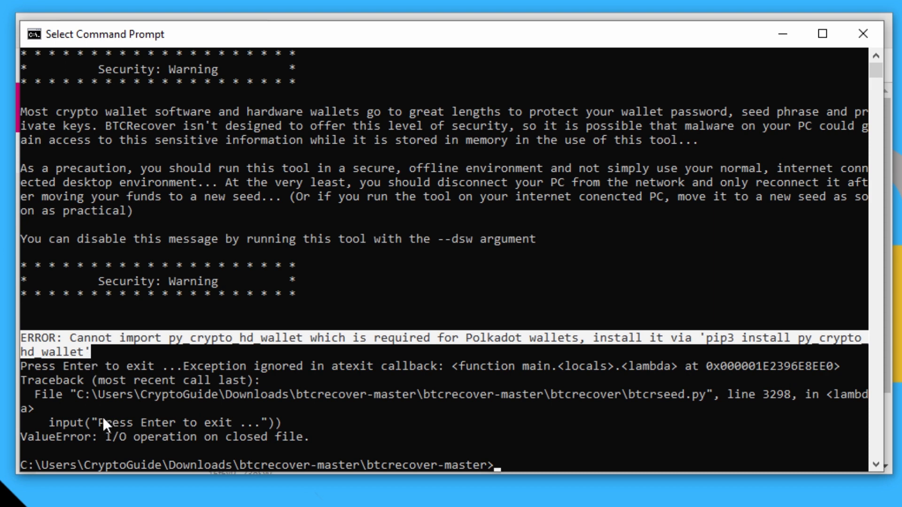
pyautogui.moveTo(187, 362)
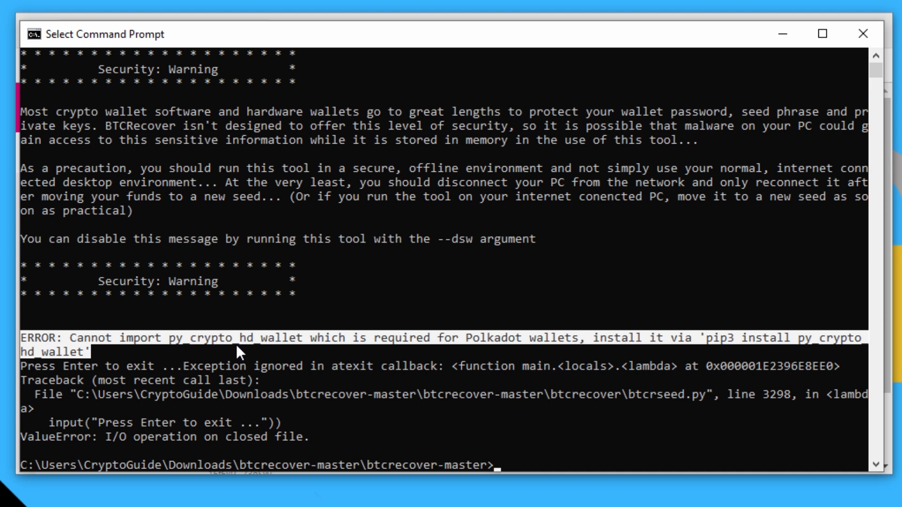
pyautogui.moveTo(510, 346)
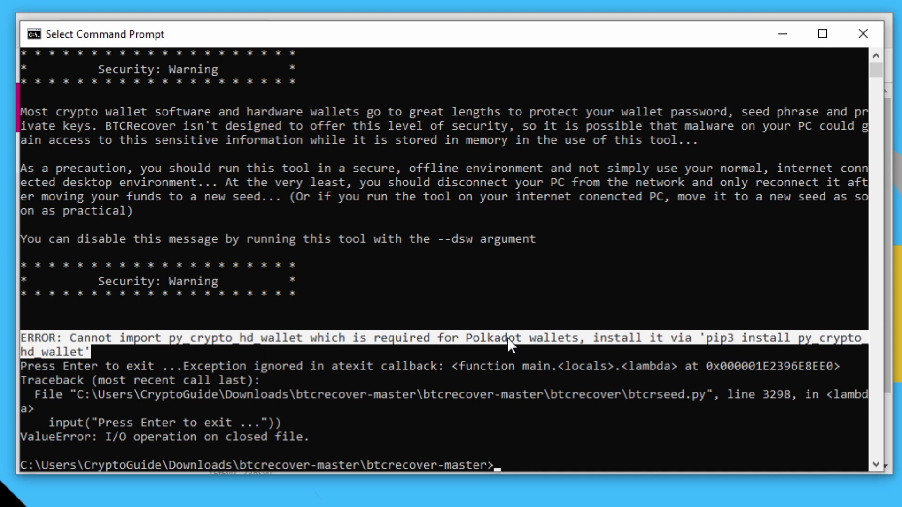
pyautogui.moveTo(840, 355)
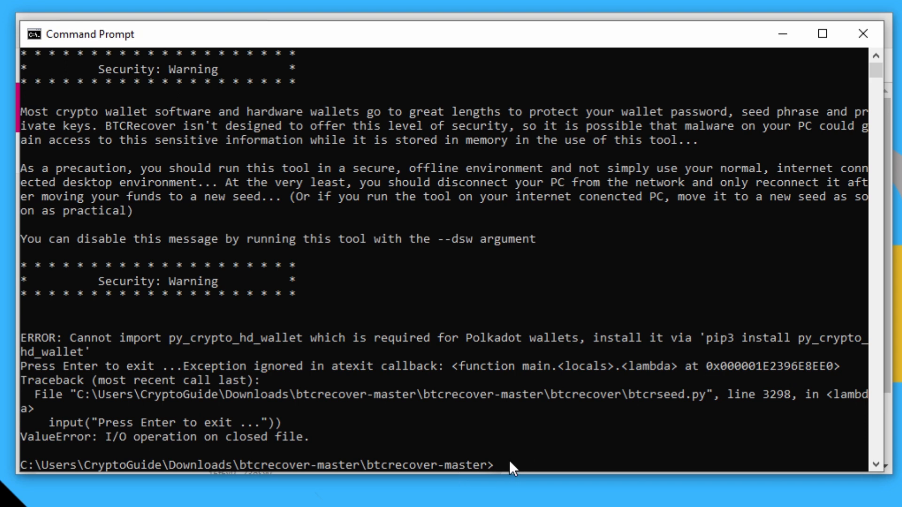
# Step: Run pip3 install py_crypto_hd_wallet and select the Visual C++ 14.0 error line with the build tools URL
pyautogui.write('pip3 install py_crypto_hd_wallet')
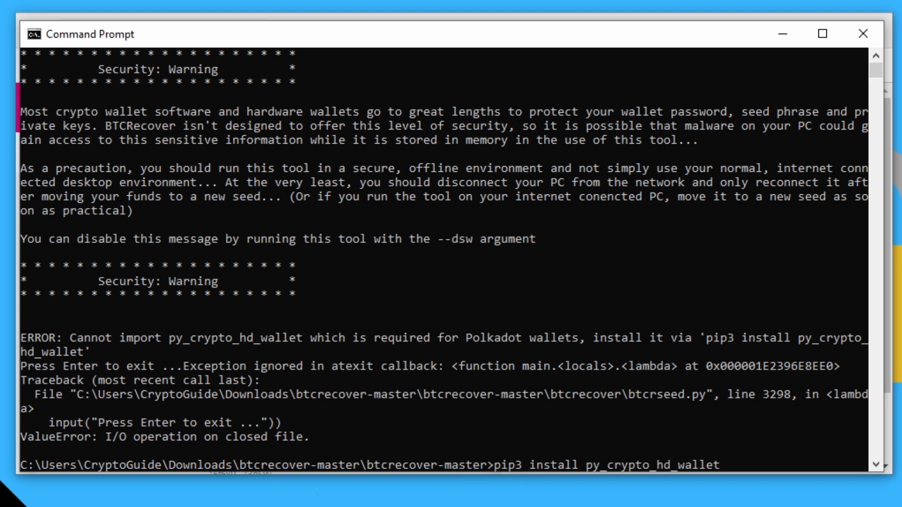
pyautogui.press('Enter')
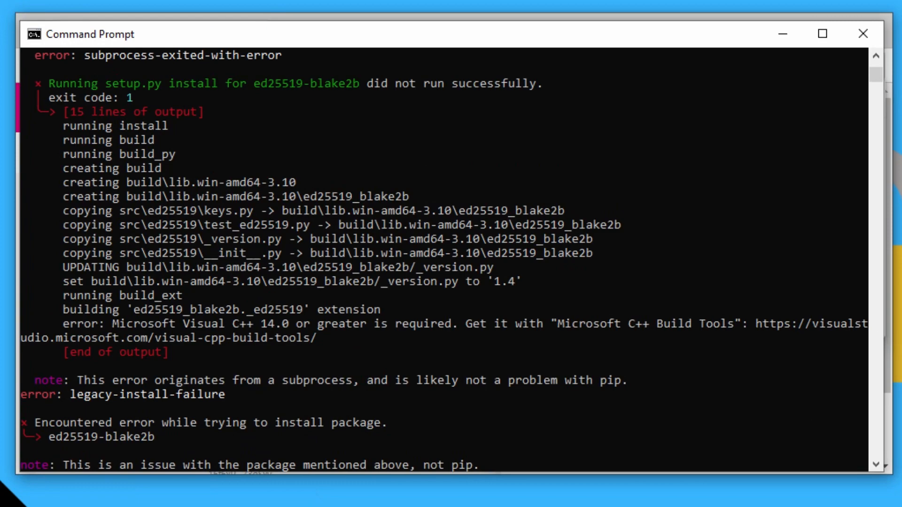
pyautogui.moveTo(62, 323); pyautogui.dragTo(242, 338)
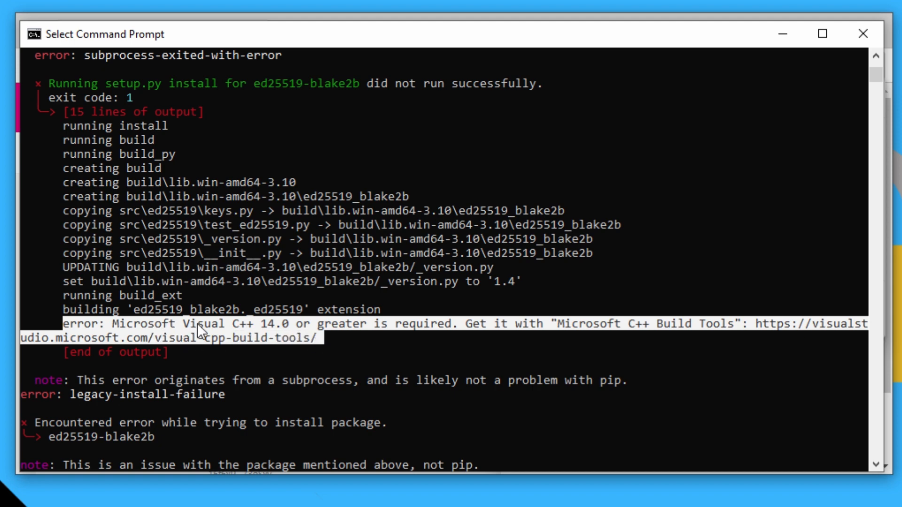
pyautogui.moveTo(280, 338)
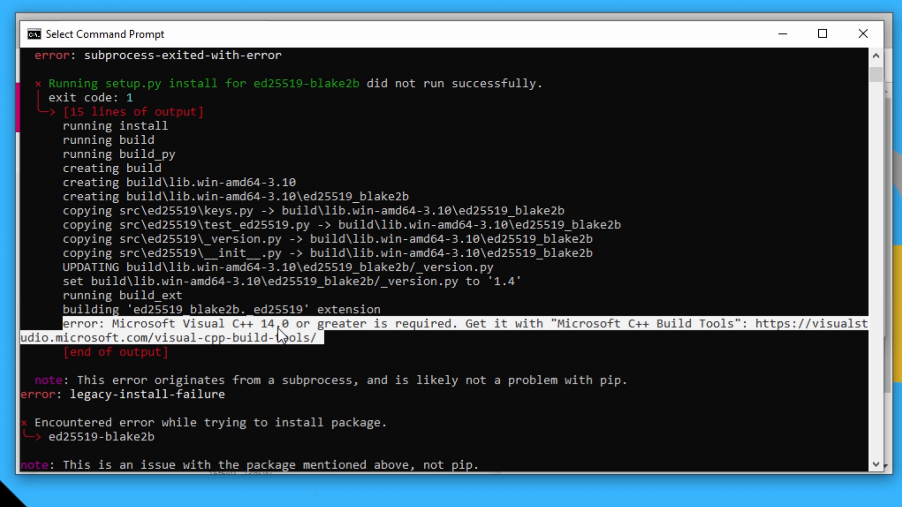
pyautogui.moveTo(803, 338)
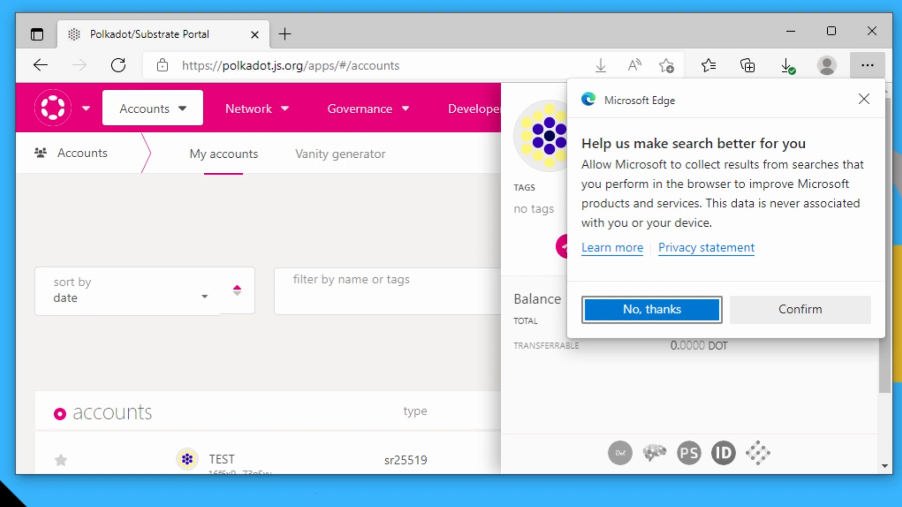
# Step: Load visualstudio.microsoft.com/visual-cpp-build-tools/ in a new Edge tab
pyautogui.click(286, 33)
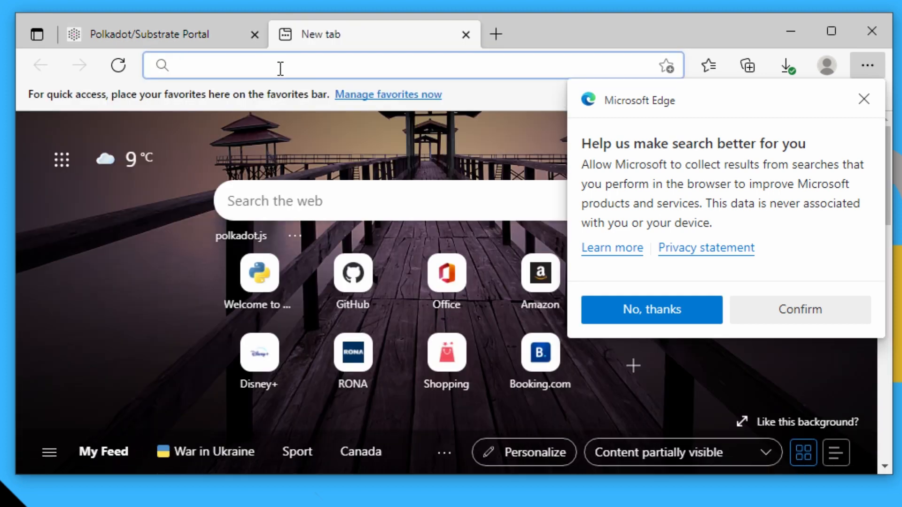
pyautogui.write('https://visualstudio.microsoft.com/visual-cpp-build-tools/')
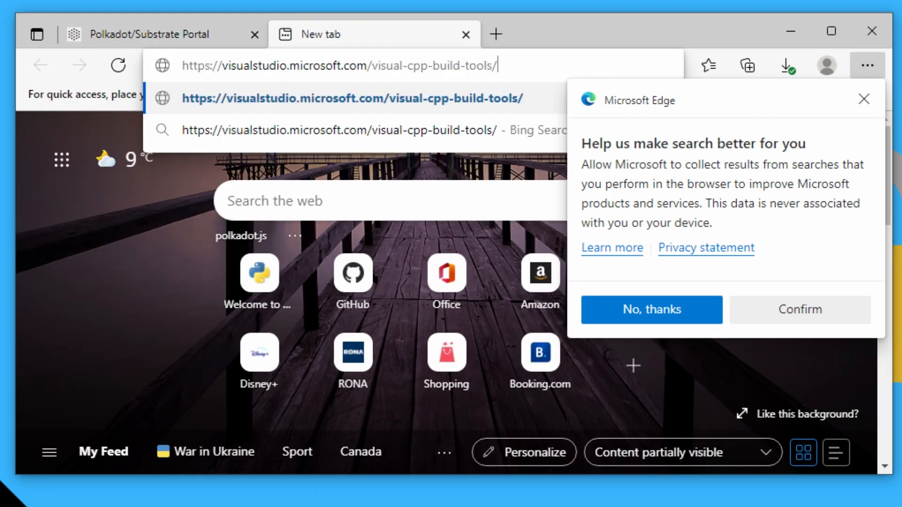
pyautogui.press('Enter')
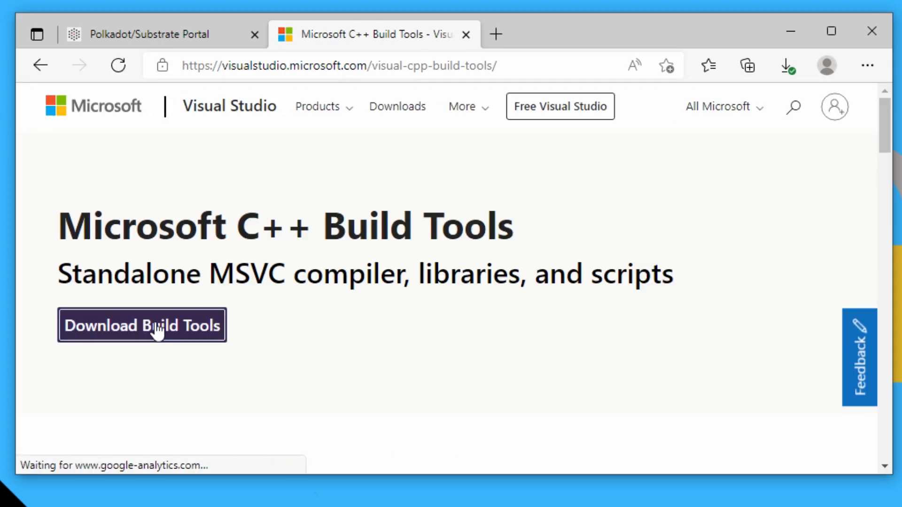
# Step: Download the C++ Build Tools installer and launch it from Downloads
pyautogui.click(141, 324)
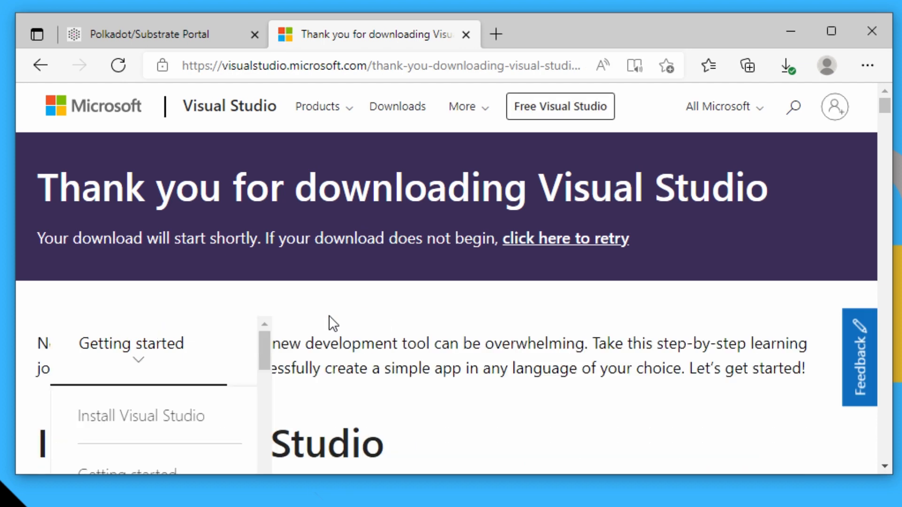
pyautogui.click(786, 66)
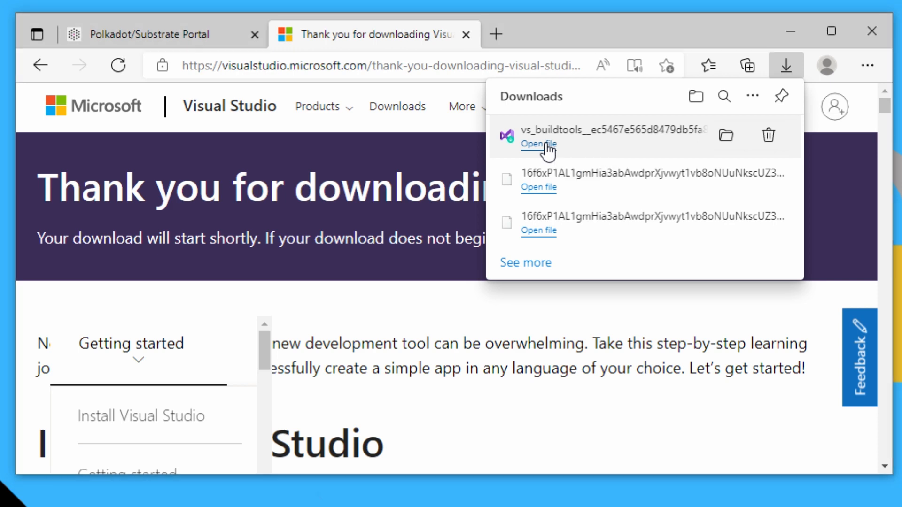
pyautogui.click(538, 145)
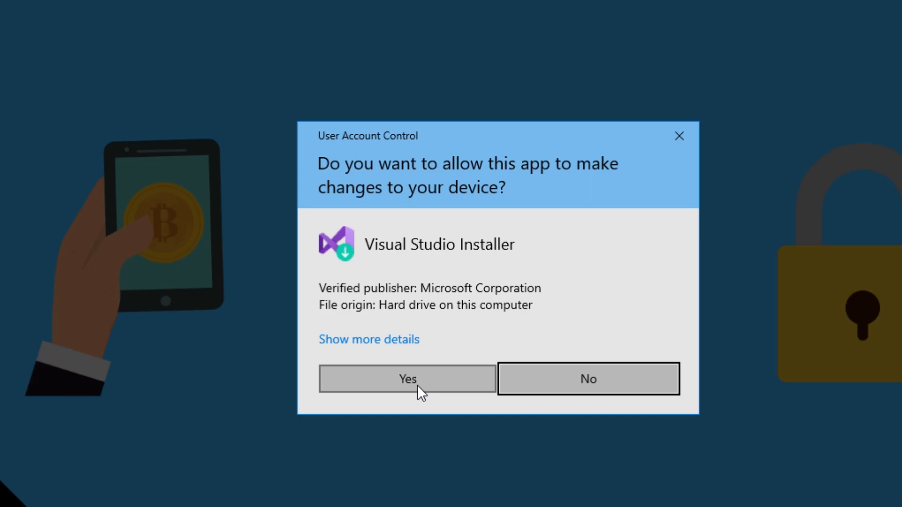
# Step: Run vs_buildtools, agree to the terms and continue into the Visual Studio Installer
pyautogui.click(407, 379)
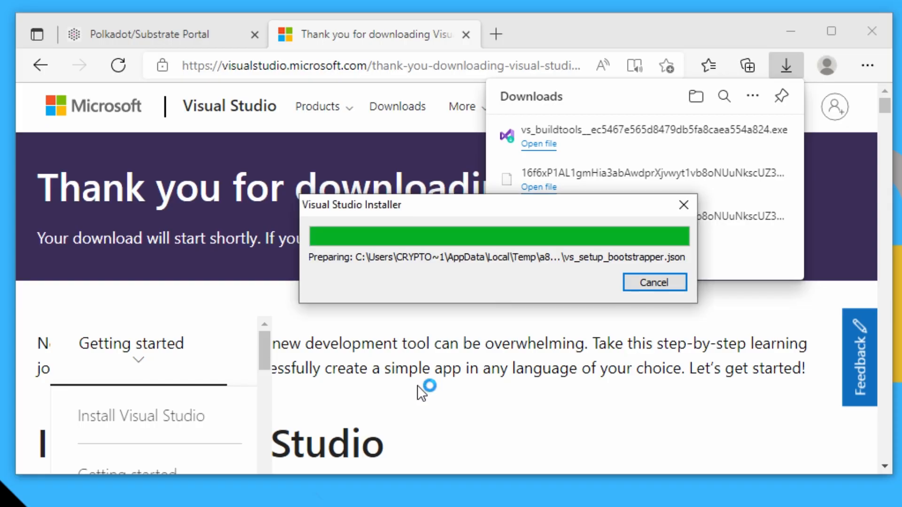
pyautogui.click(654, 282)
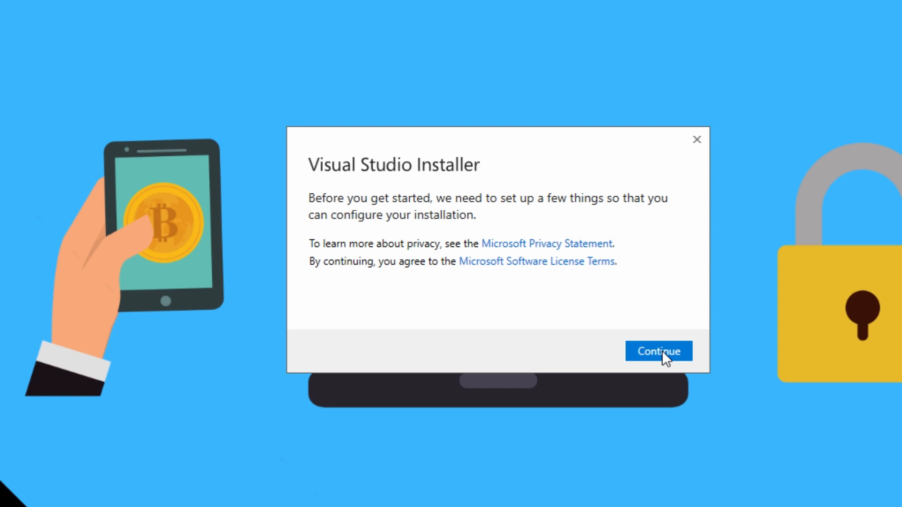
pyautogui.click(659, 351)
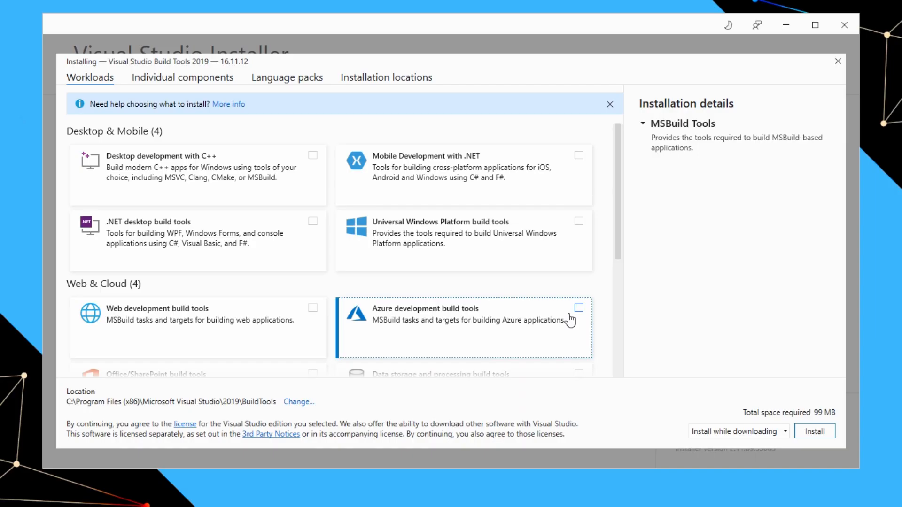
pyautogui.moveTo(90, 318)
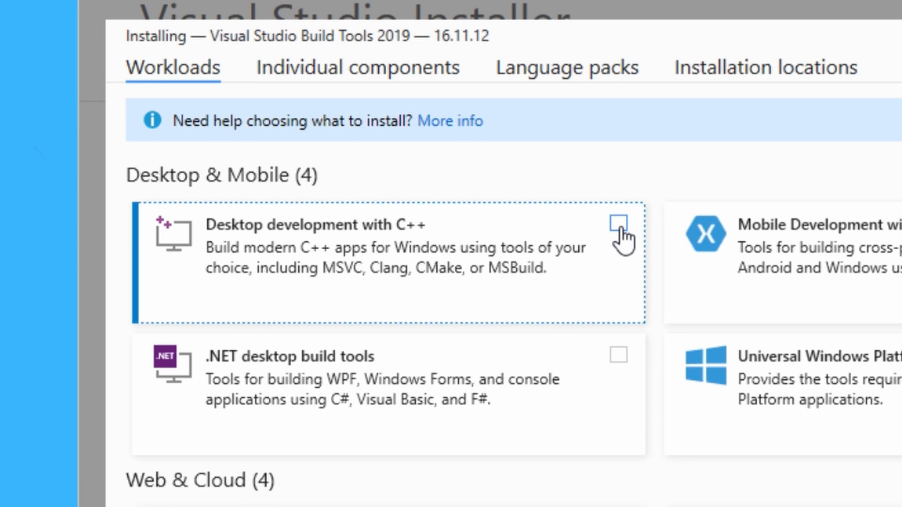
# Step: Install Build Tools 2019 with the Desktop development with C++ workload
pyautogui.click(619, 225)
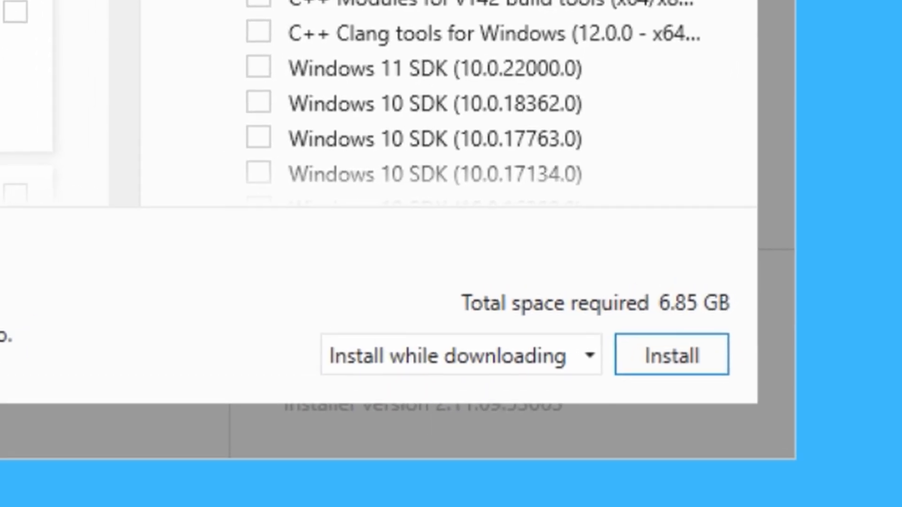
pyautogui.click(672, 356)
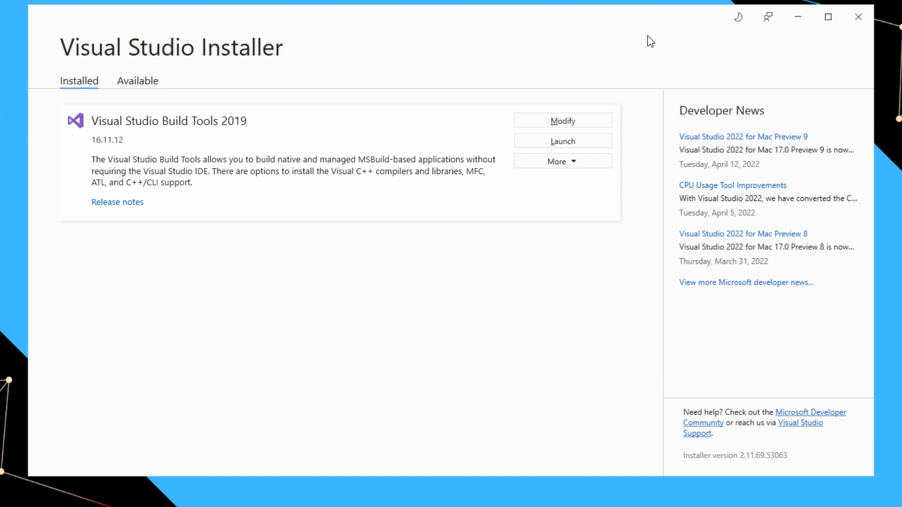
pyautogui.moveTo(578, 24)
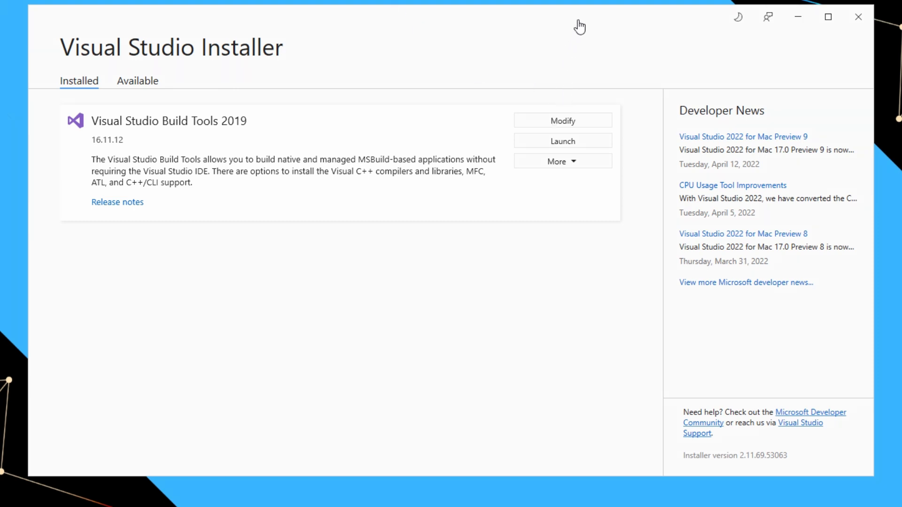
pyautogui.moveTo(797, 18)
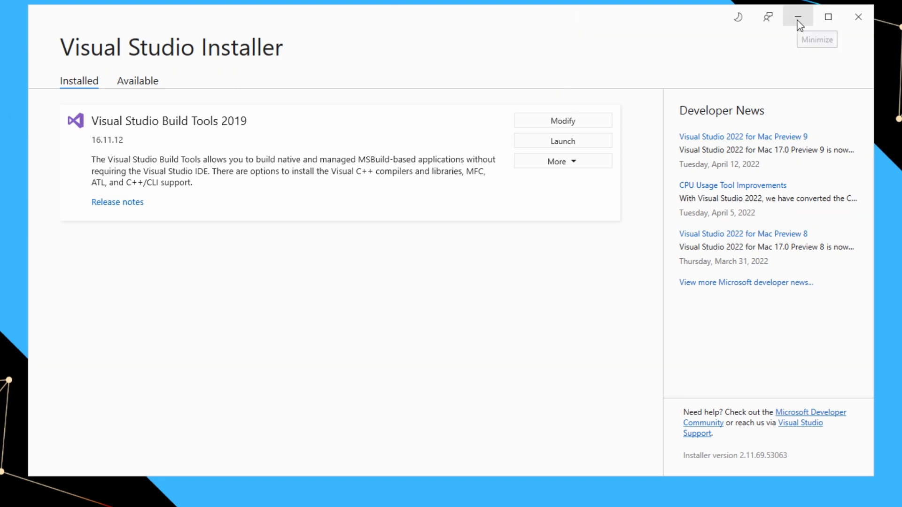
# Step: Minimize the installer, install py_crypto_hd_wallet via pip3 and relaunch python seedrecover.py
pyautogui.click(797, 17)
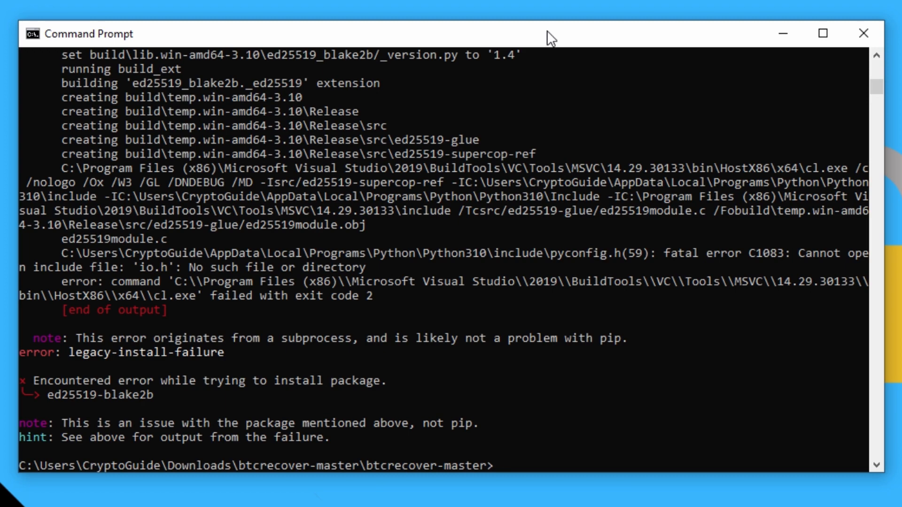
pyautogui.write('pip3 install py_crypto_hd_wallet')
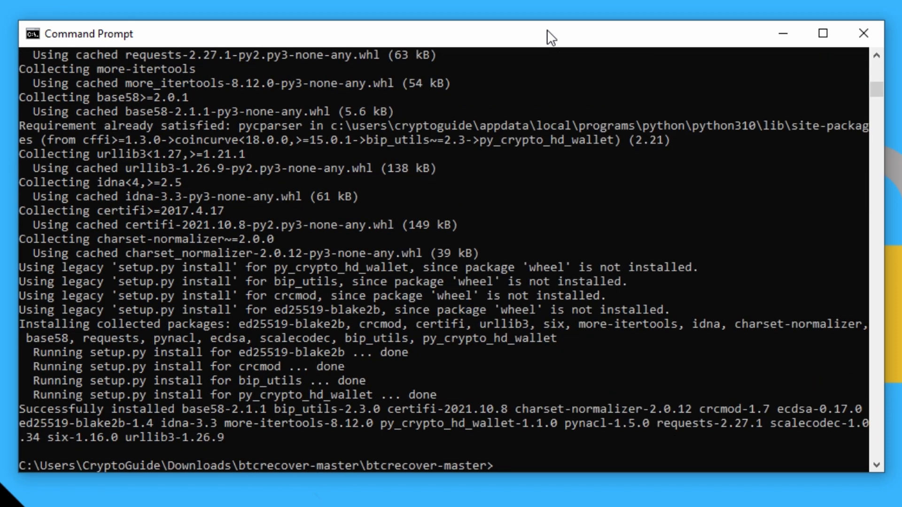
pyautogui.write('python seedrecover.py')
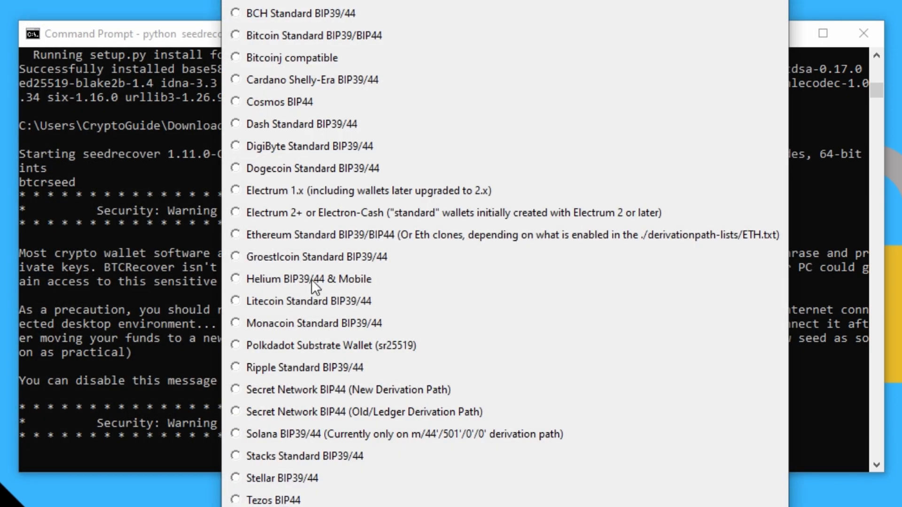
pyautogui.moveTo(293, 354)
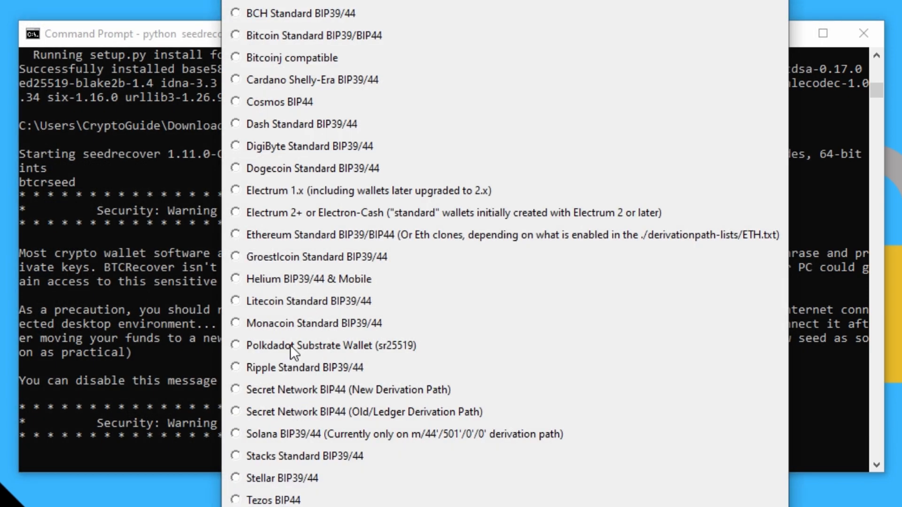
# Step: Choose Polkadot Substrate Wallet, skip the xpub prompt and supply a wallet address instead
pyautogui.click(235, 346)
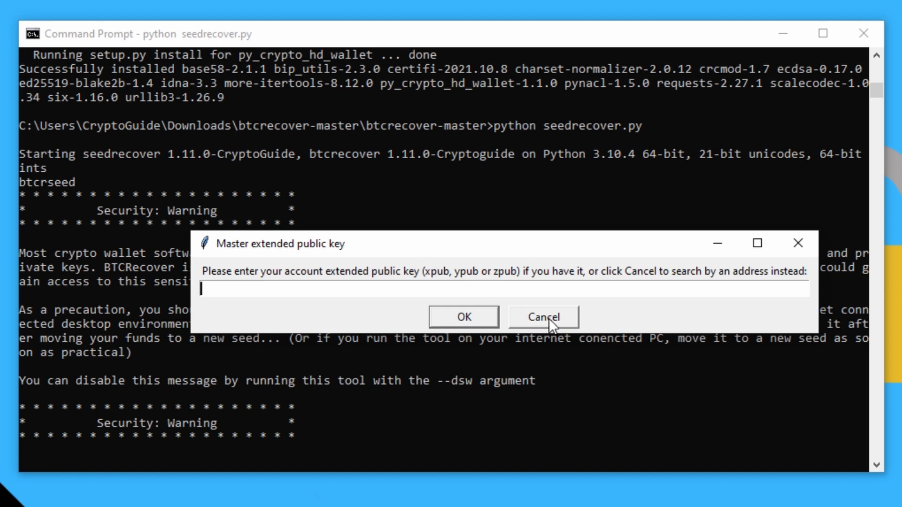
pyautogui.click(544, 317)
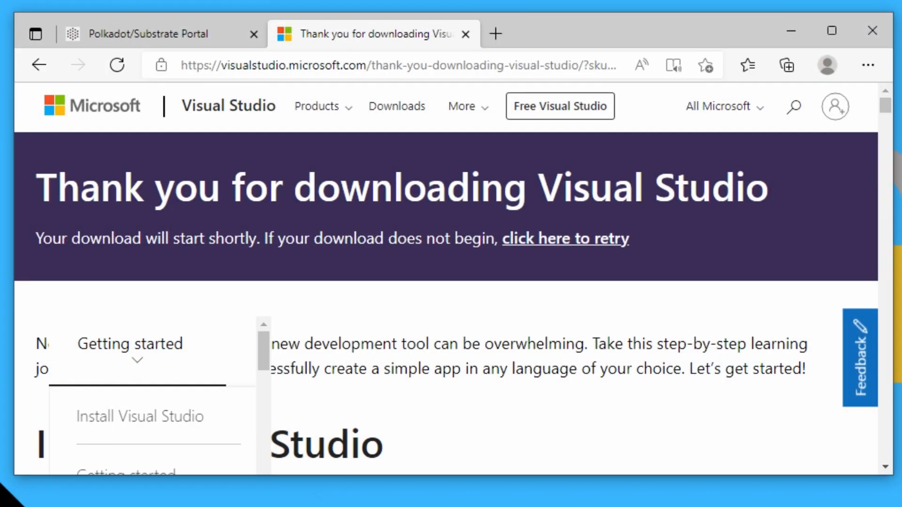
pyautogui.click(148, 34)
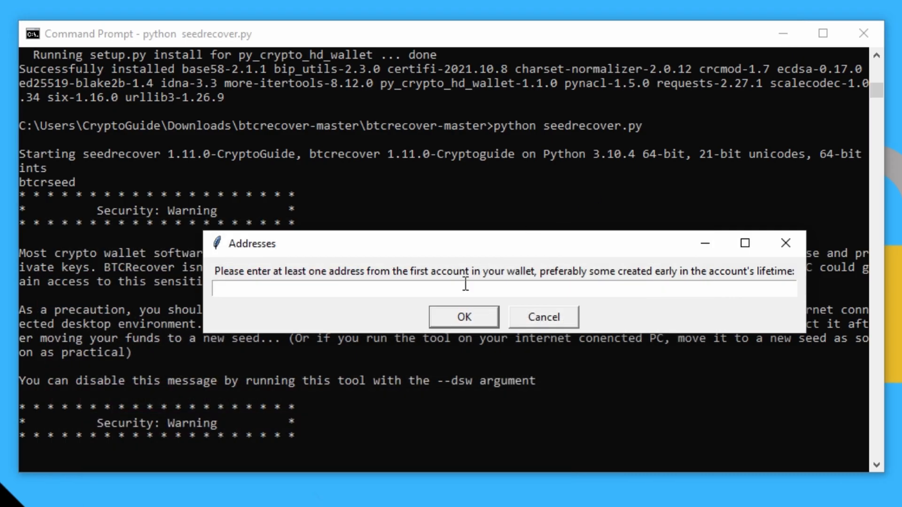
pyautogui.click(463, 317)
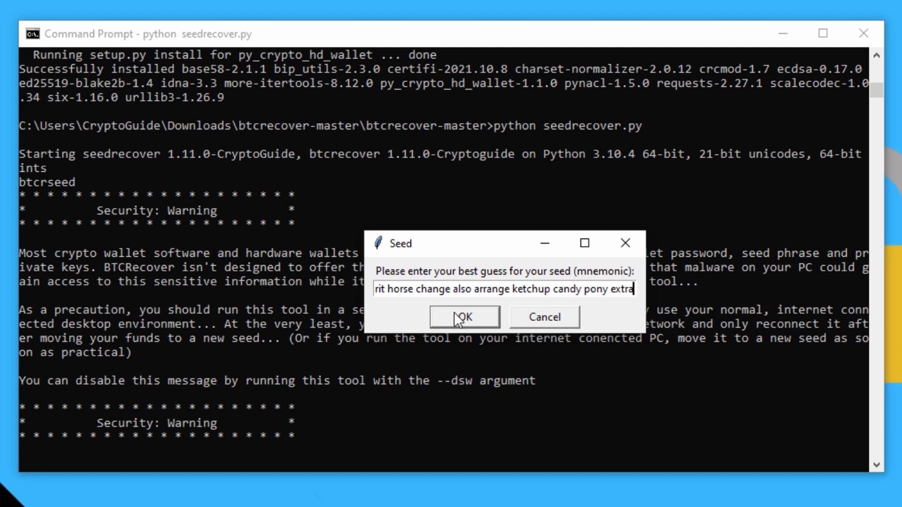
# Step: Delete the word 'change' from the seed guess and run recovery to the Seed found window
pyautogui.doubleClick(427, 289)
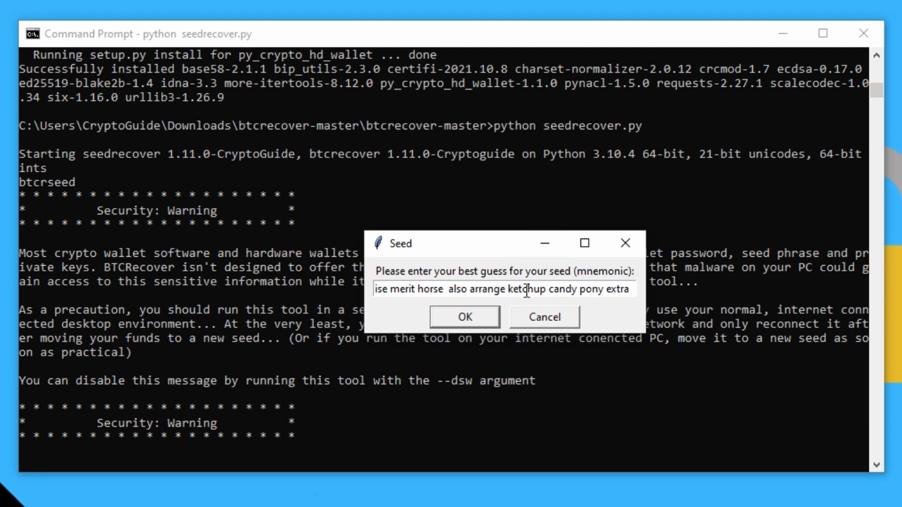
pyautogui.click(464, 317)
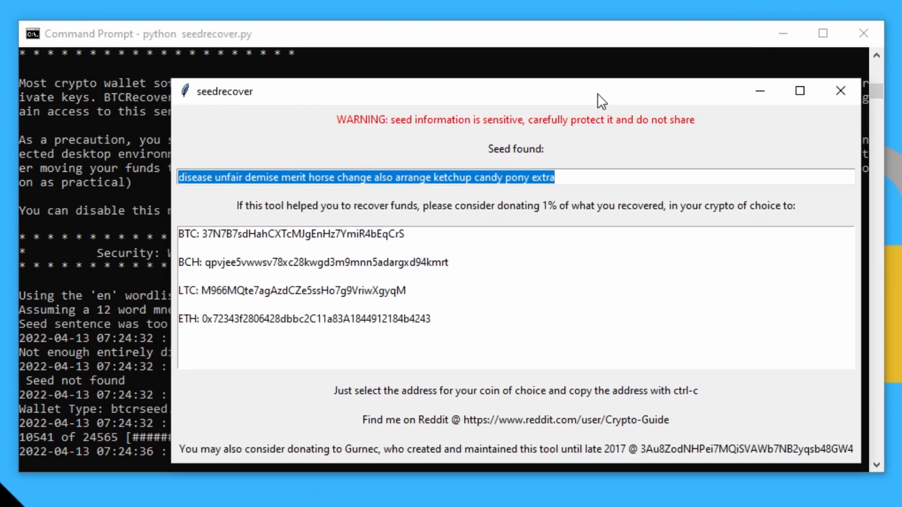
# Step: Scroll through the supported BIP44 coins table on the py-crypto-hd-wallet PyPI page
pyautogui.moveTo(600, 90); pyautogui.dragTo(544, 78)
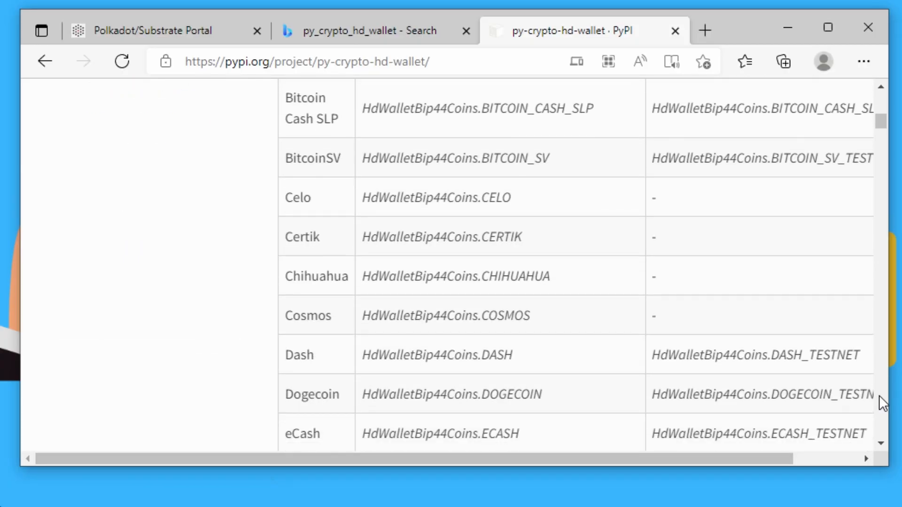
pyautogui.scroll(-3)
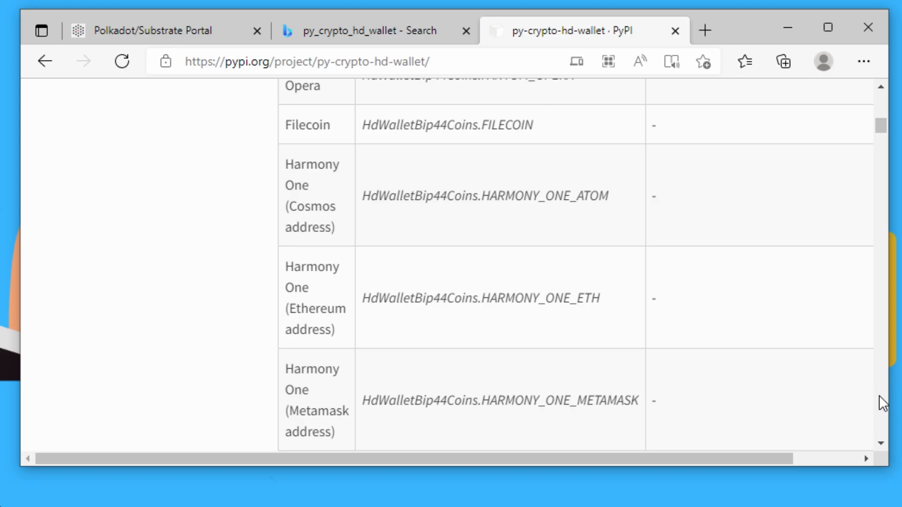